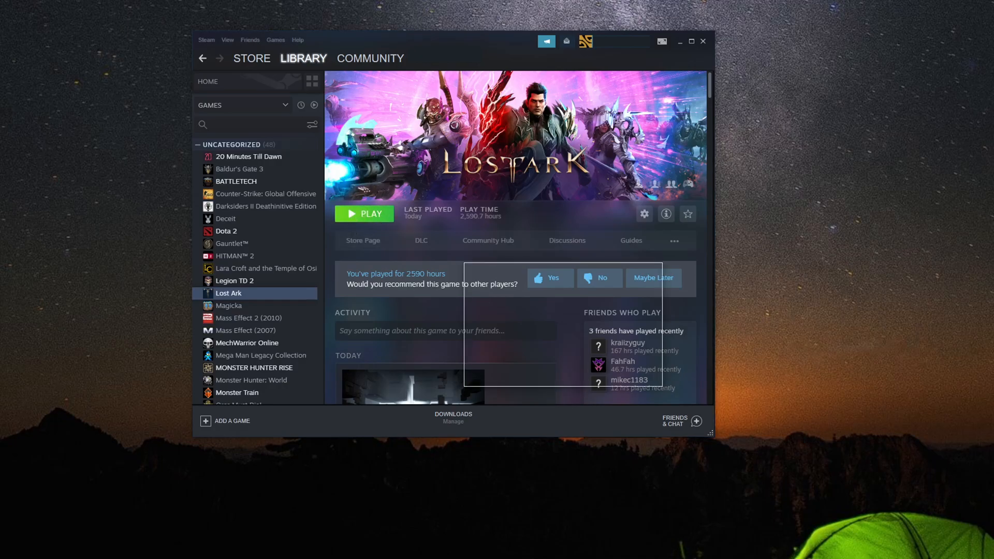
Launch Lost Ark from its library page and let Easy Anti-Cheat load.
left_click(363, 213)
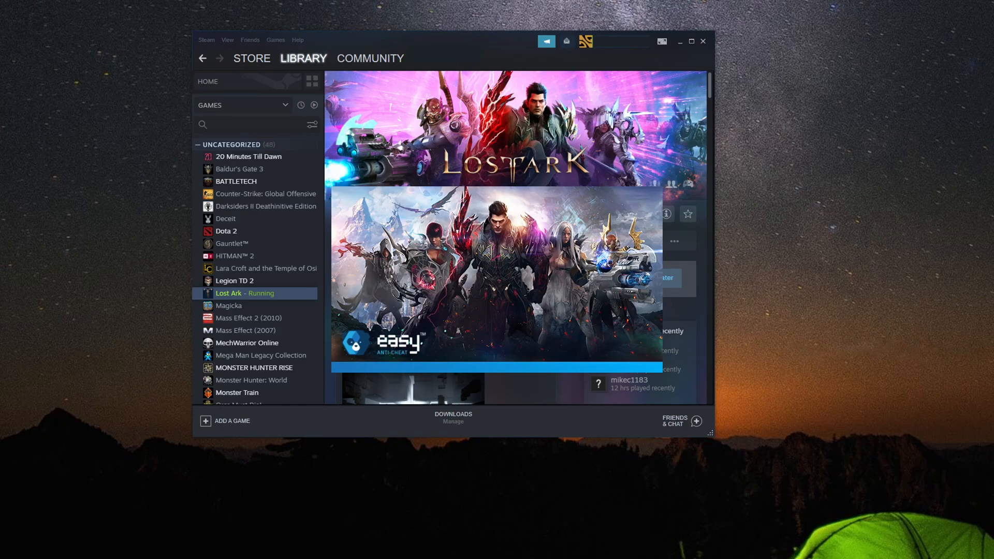
mouse_move(851, 332)
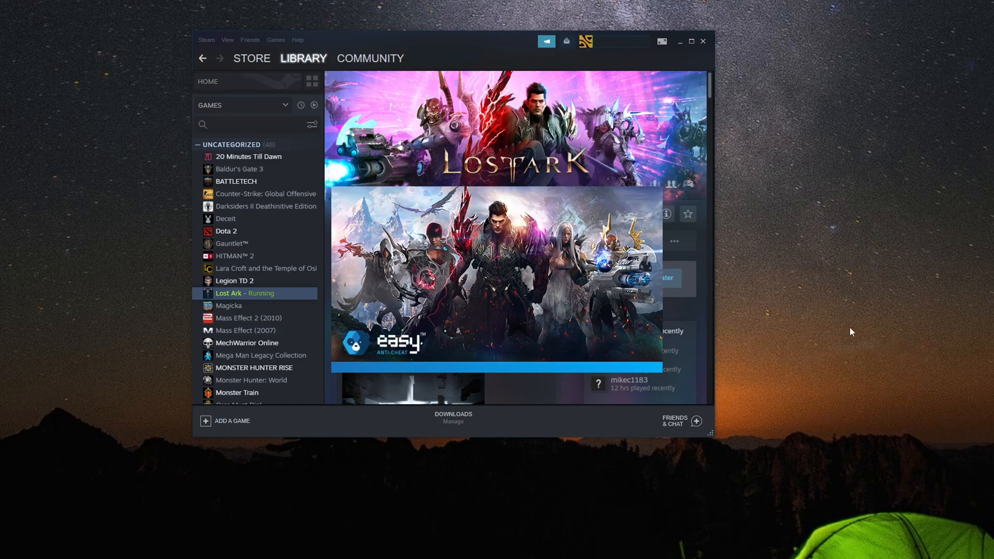
mouse_move(848, 330)
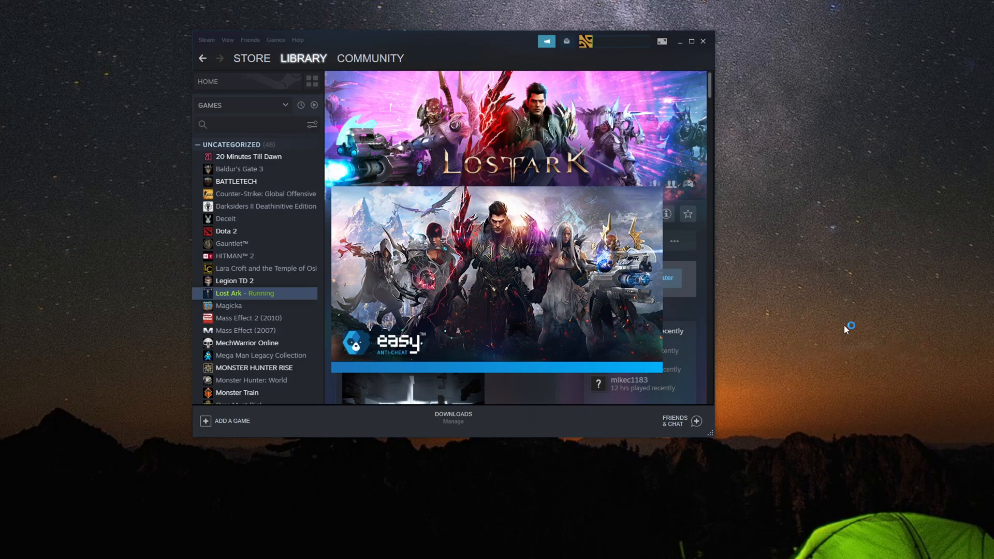
mouse_move(846, 330)
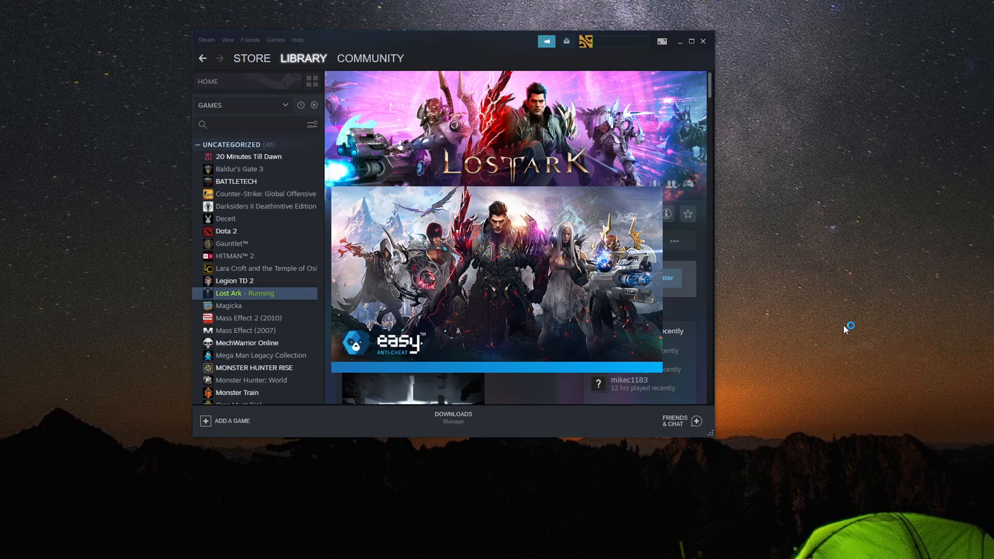
mouse_move(846, 329)
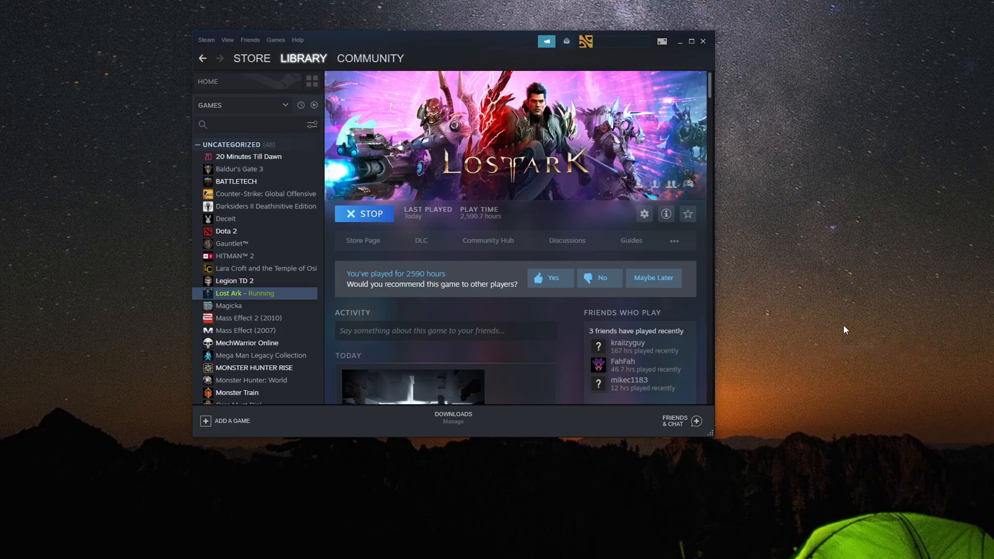
mouse_move(848, 329)
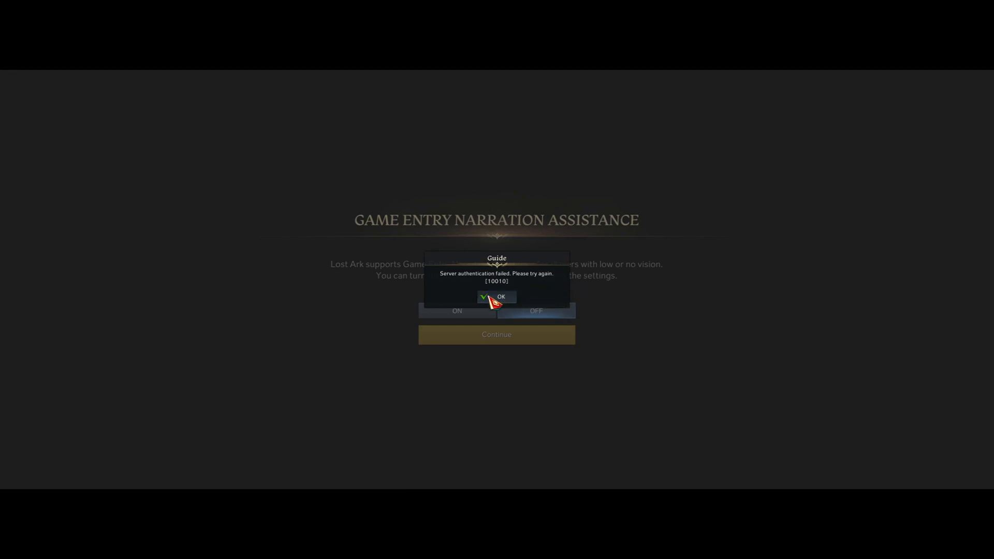
Dismiss the 'Server authentication failed [10010]' popup and return to Steam.
left_click(496, 297)
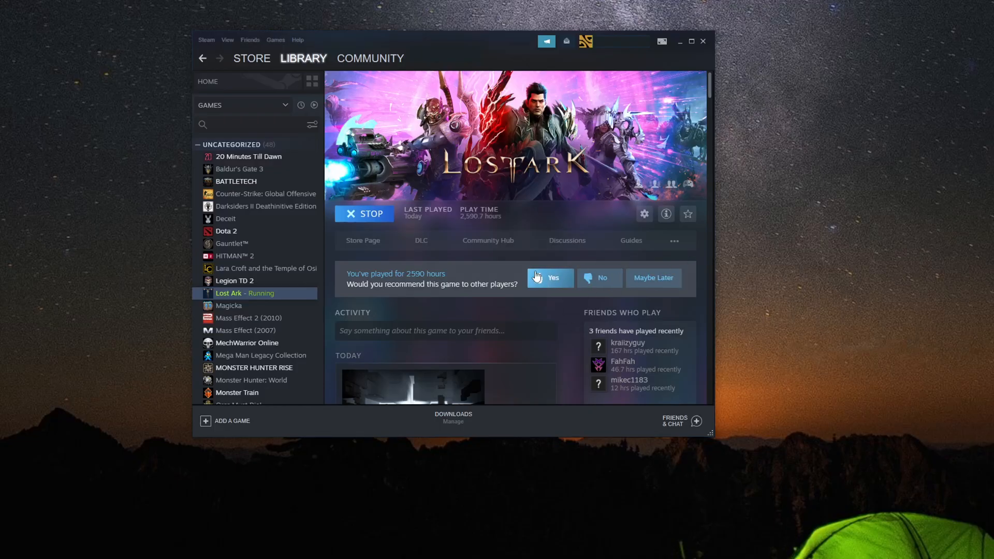
Bring up Steam Settings on the Account page from the Steam menu.
left_click(371, 57)
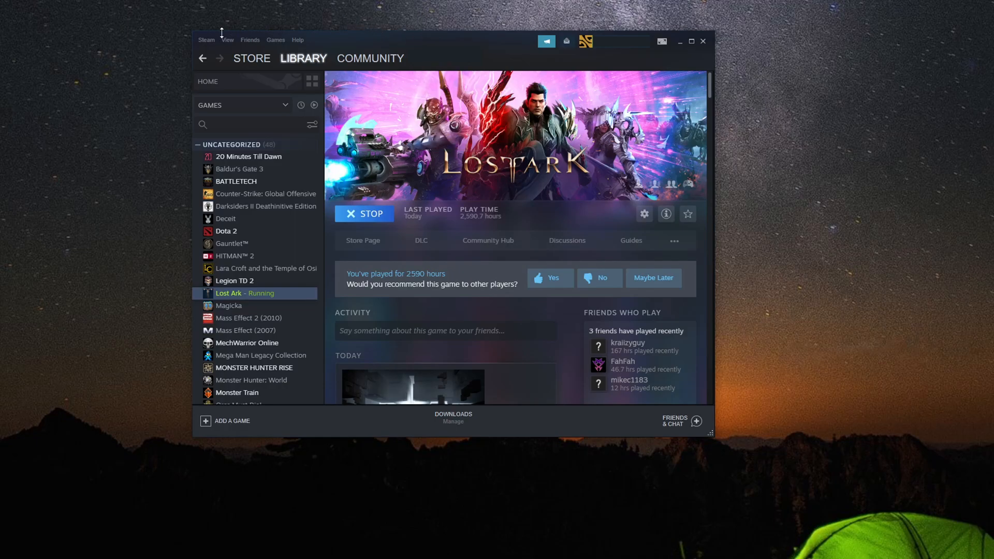
left_click(206, 40)
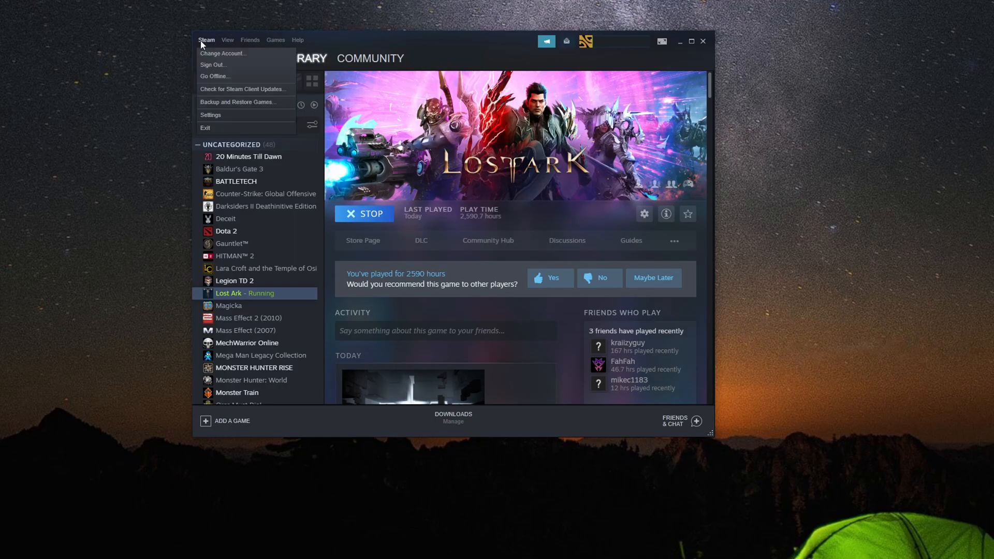
mouse_move(210, 118)
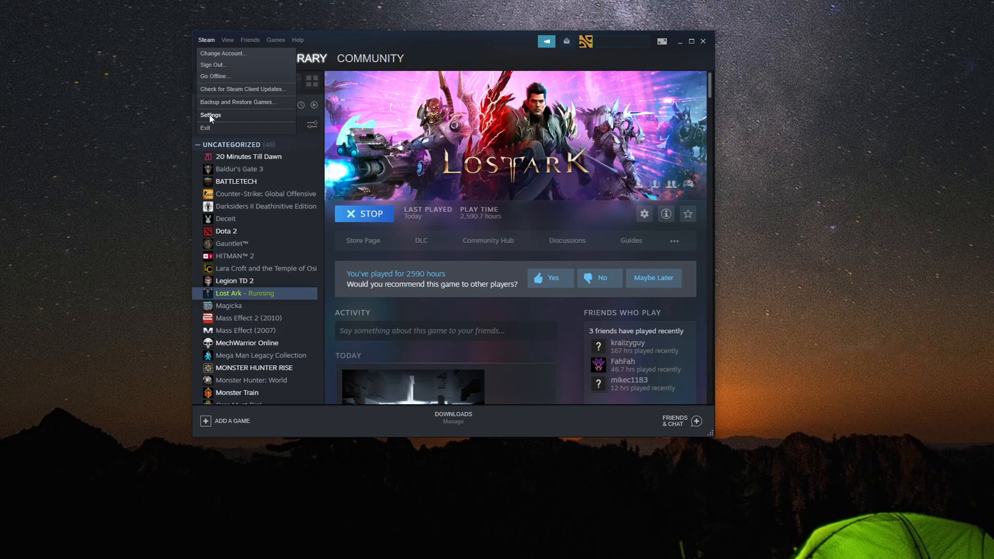
left_click(210, 115)
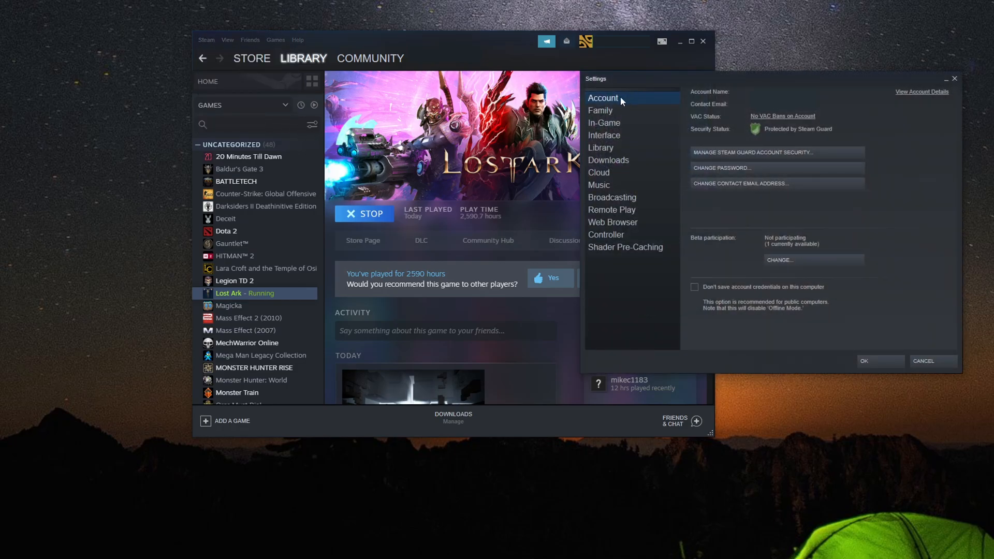
Switch beta participation to Steam Beta Update and restart the client to apply it.
left_click(364, 213)
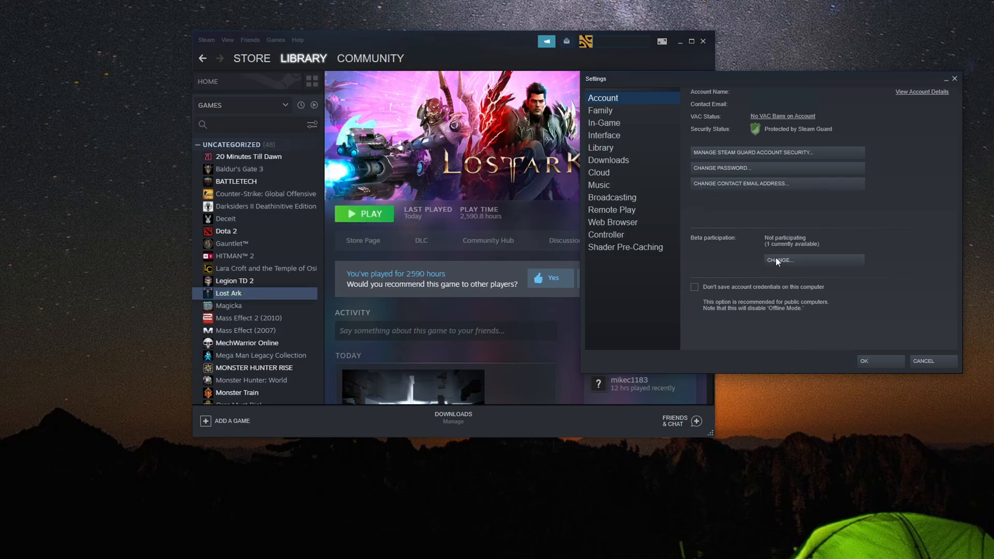
left_click(778, 260)
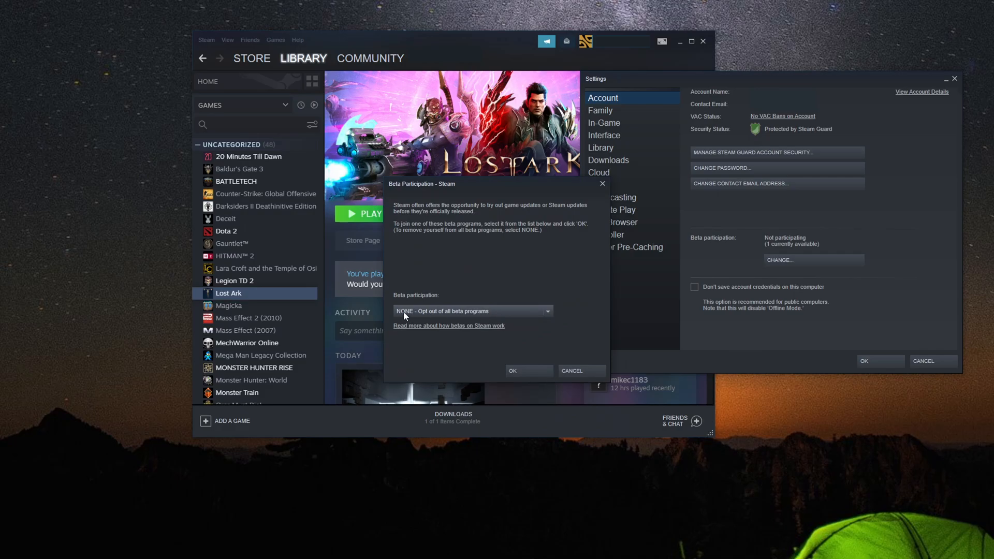
left_click(471, 311)
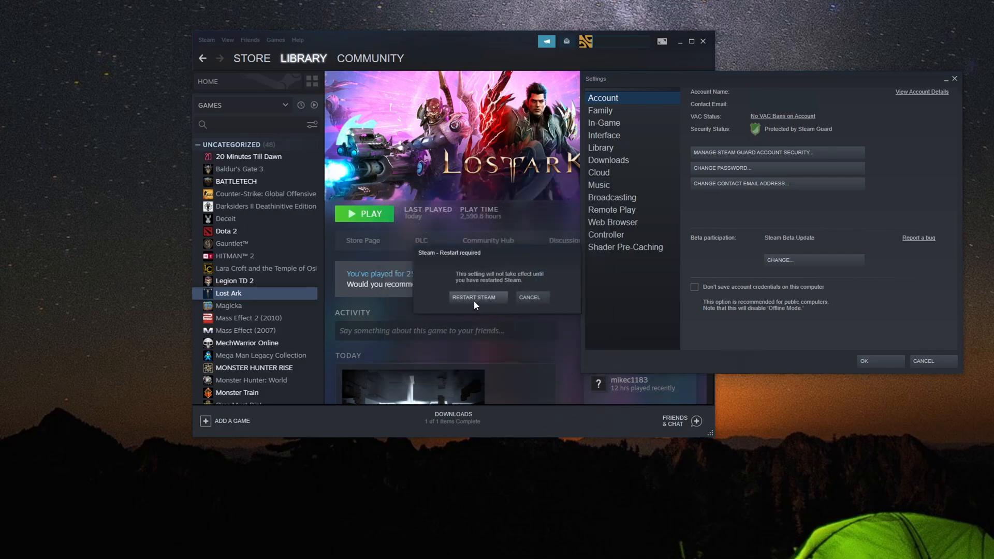
left_click(478, 297)
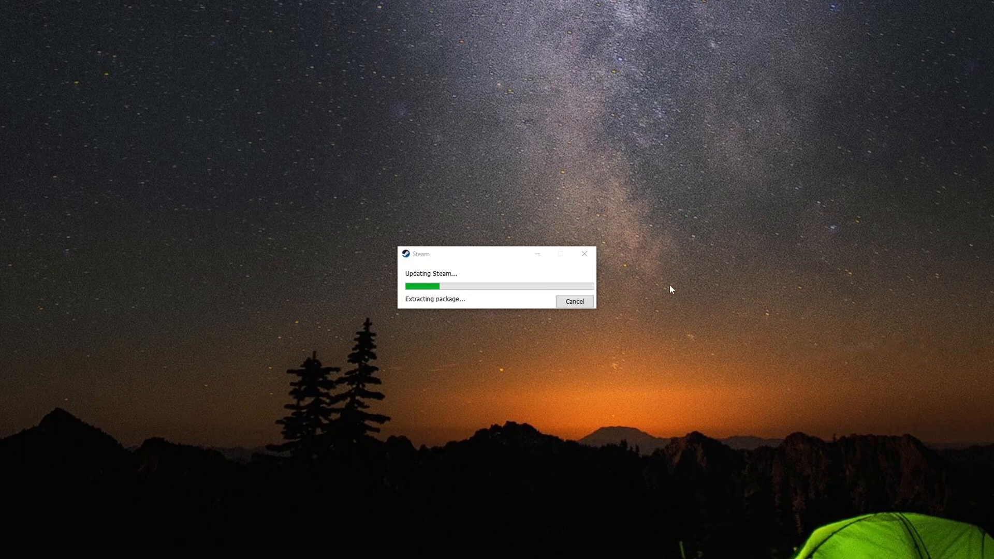
mouse_move(675, 237)
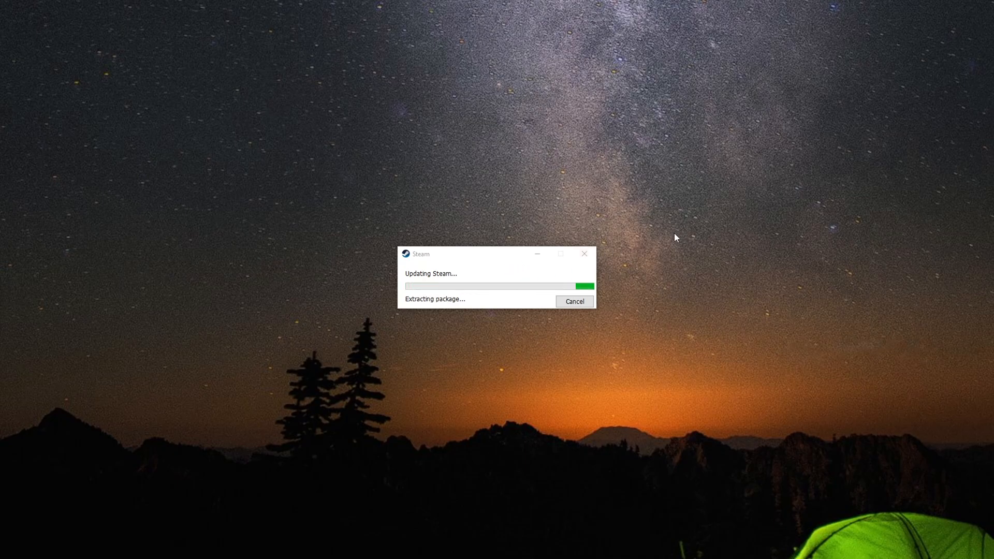
mouse_move(737, 241)
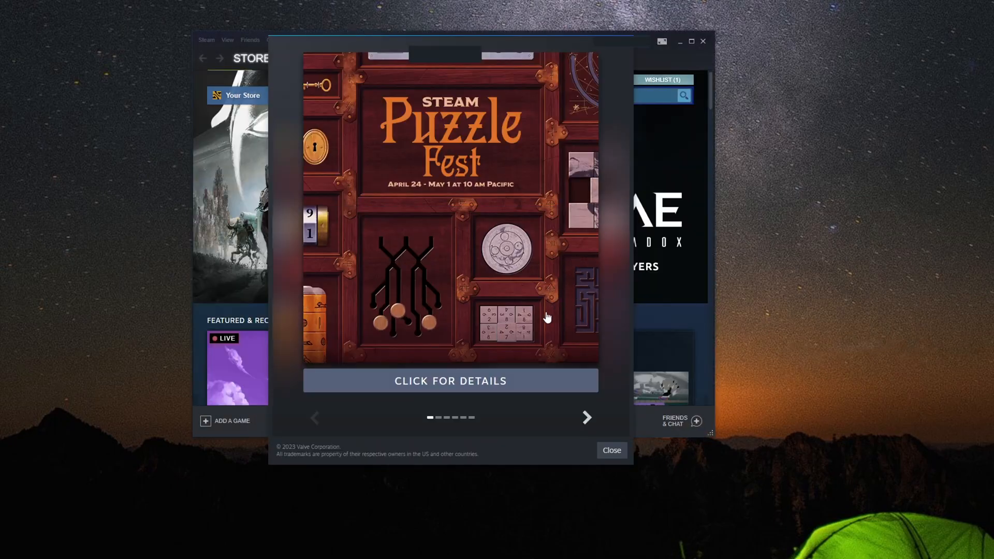
Close the Puzzle Fest promotion, go to the library and relaunch Lost Ark.
left_click(610, 450)
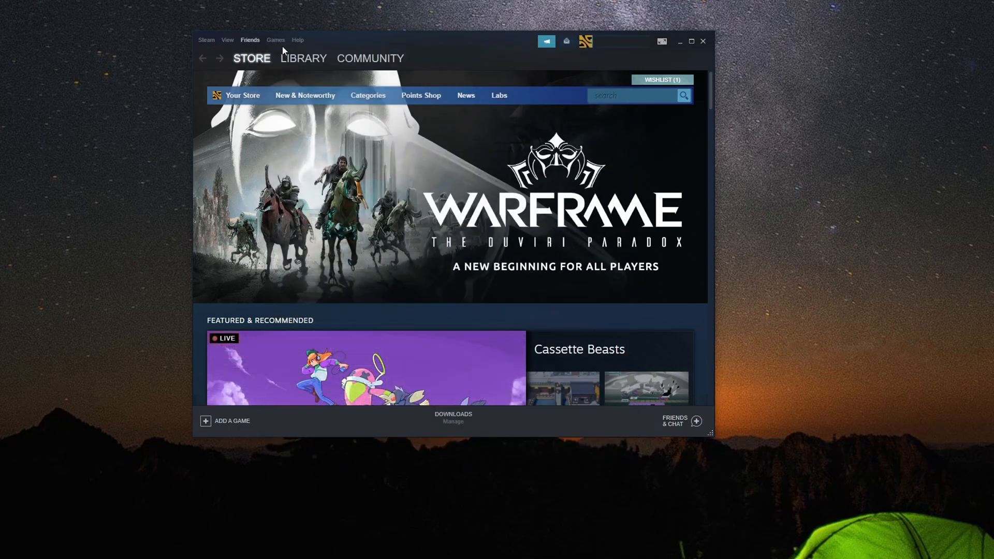
left_click(304, 58)
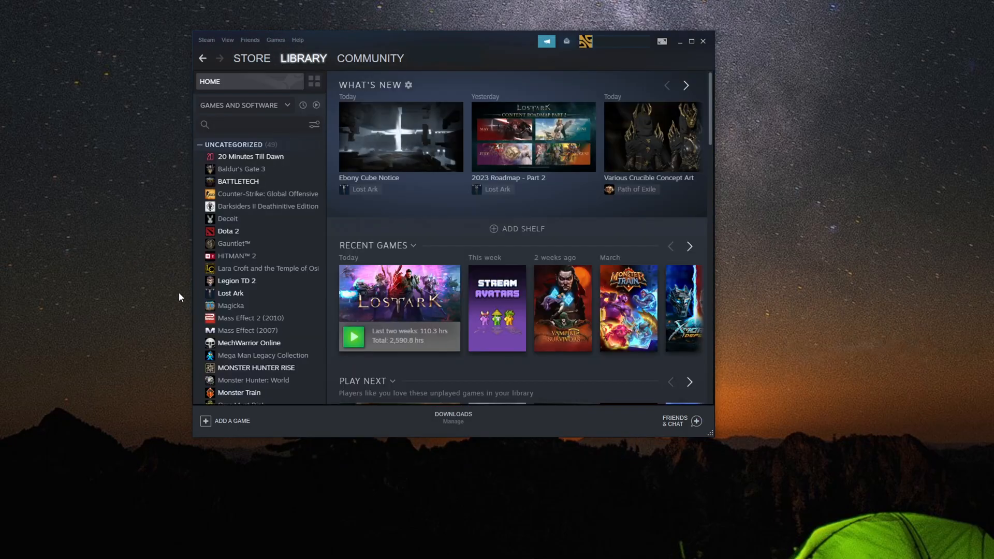
left_click(230, 293)
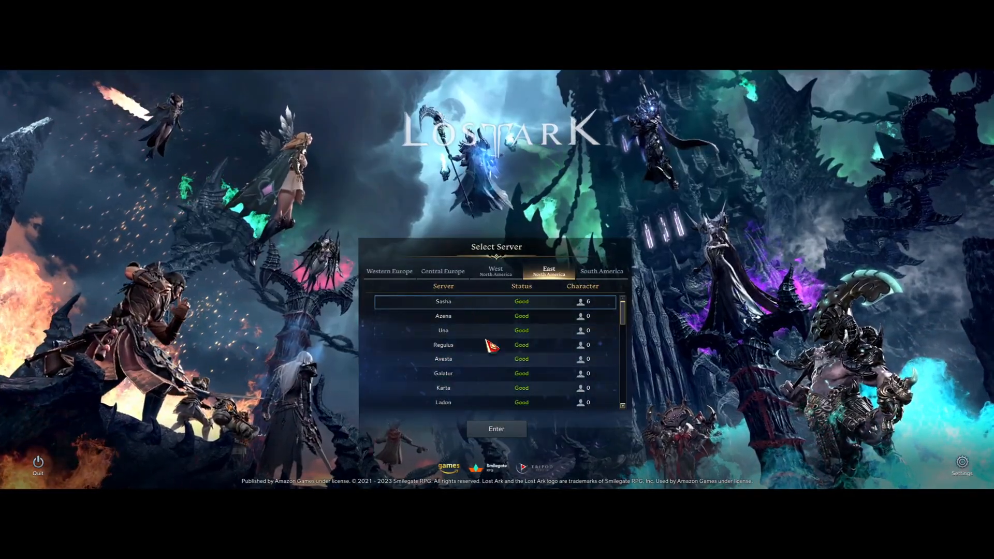
Enter the server holding existing characters and launch the chosen character into the game.
left_click(496, 428)
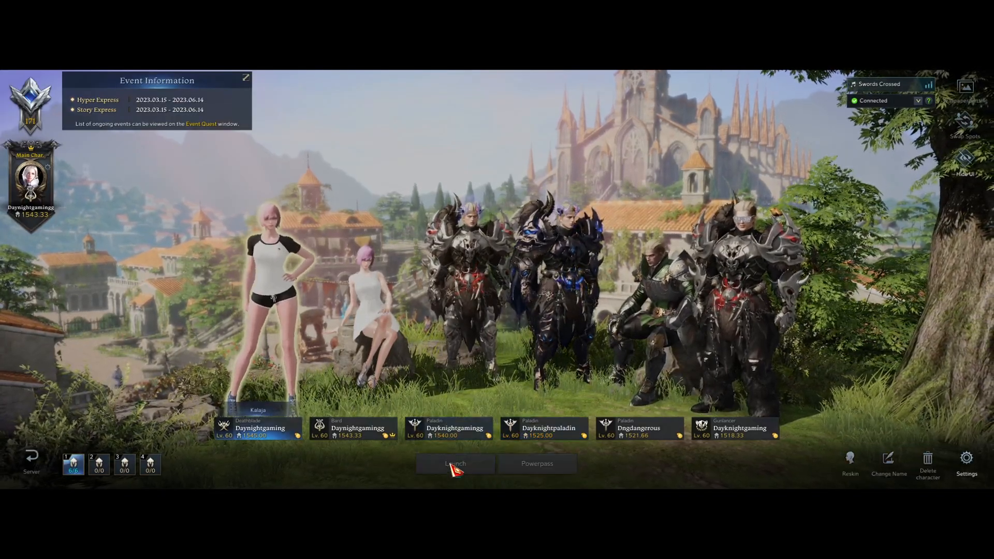
left_click(456, 464)
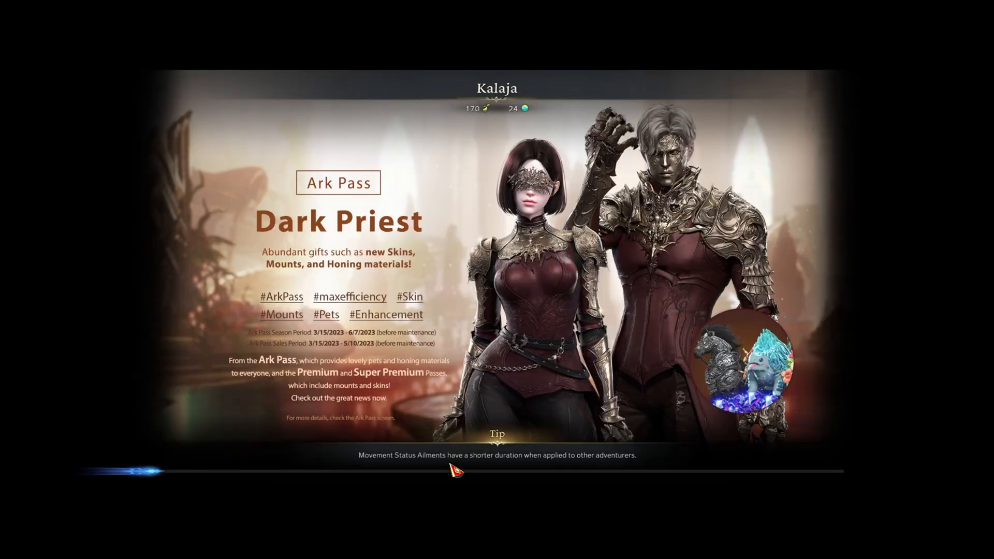